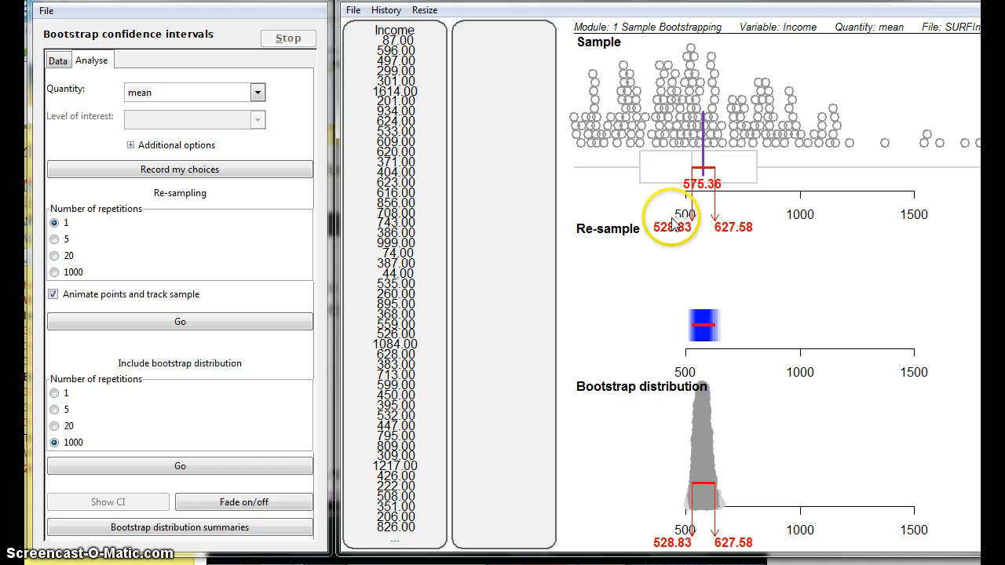
mouse_move(666, 236)
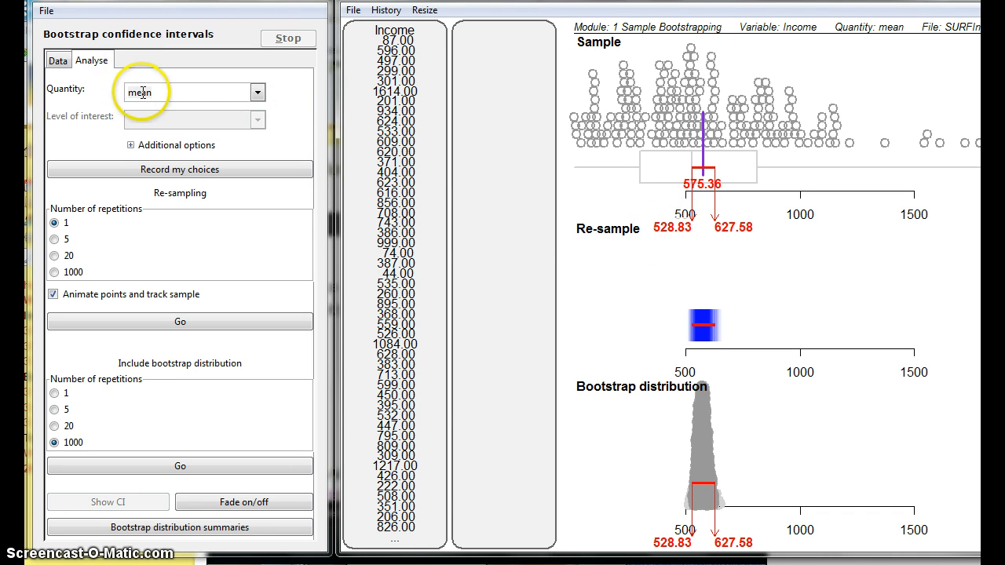
mouse_move(657, 237)
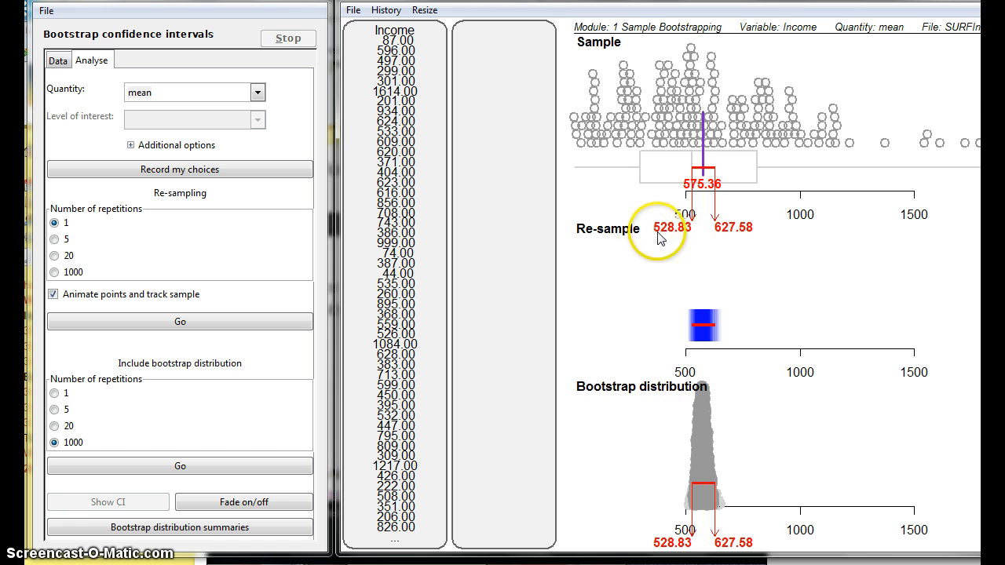
mouse_move(683, 239)
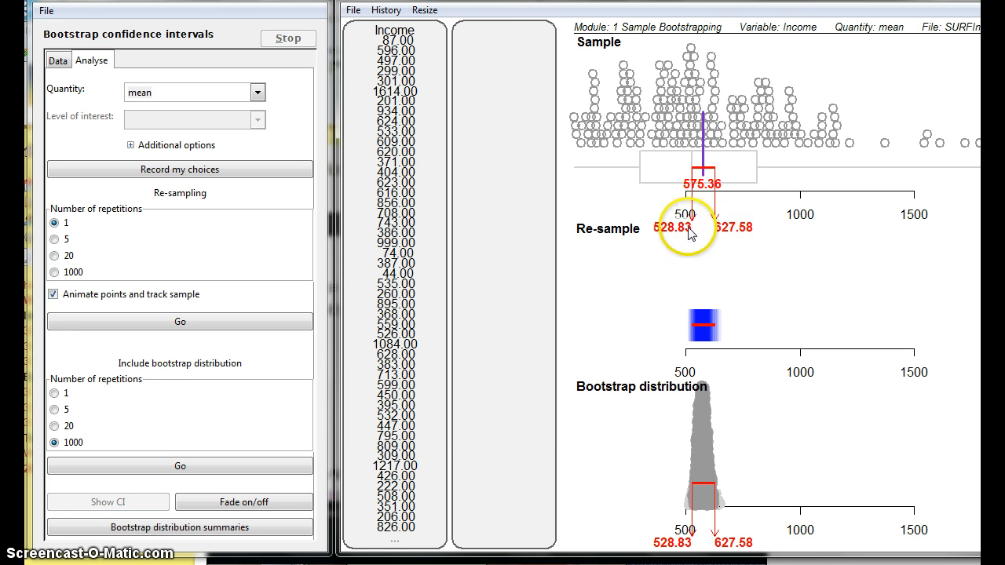
mouse_move(741, 232)
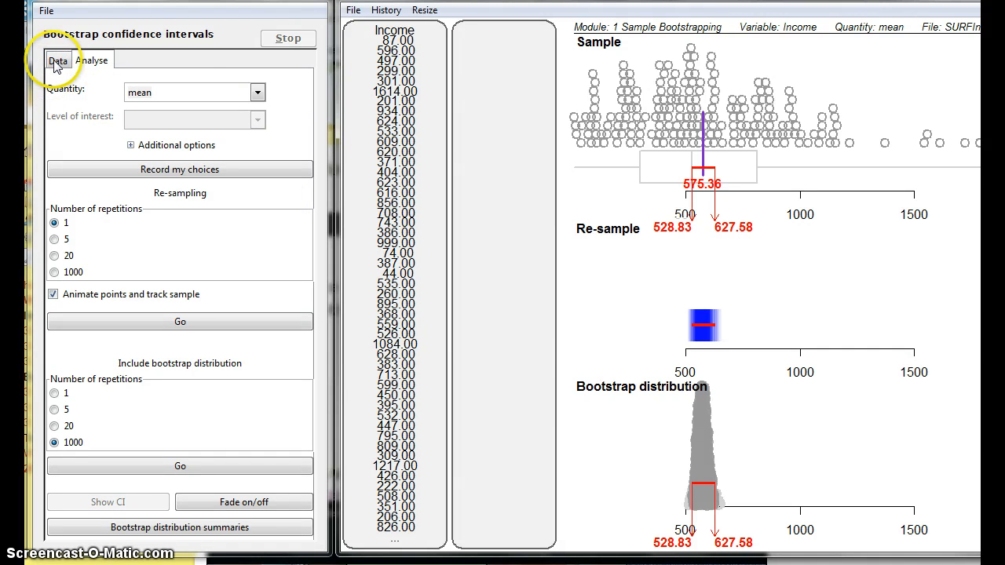
Step: Choose Hours as the variable and median as the quantity, then record the choices
click(56, 60)
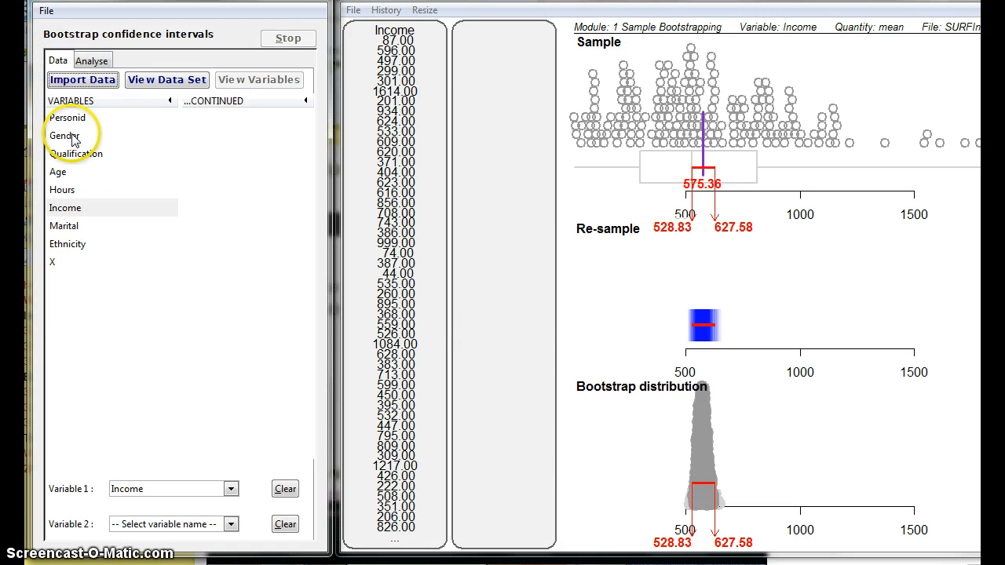
click(62, 188)
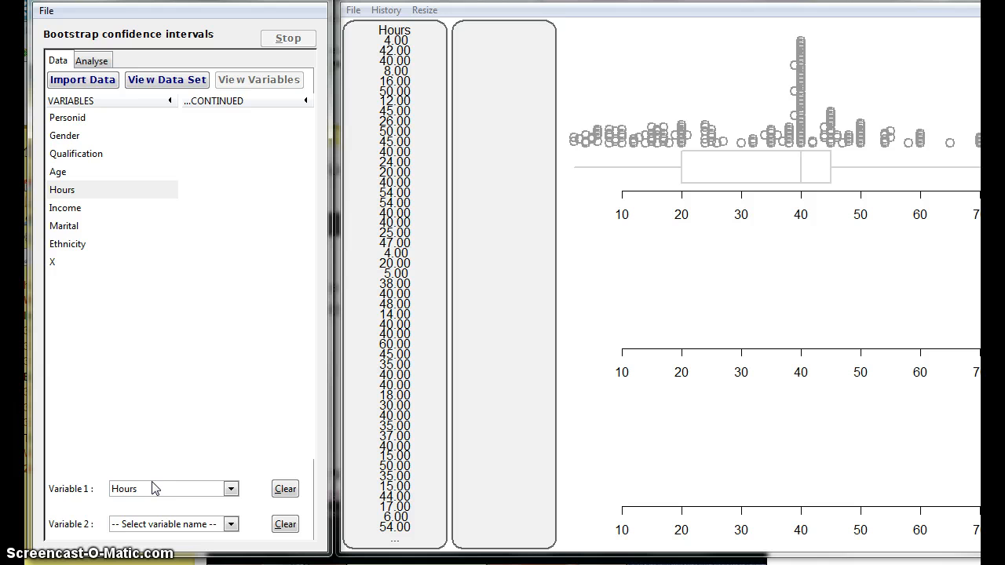
click(91, 60)
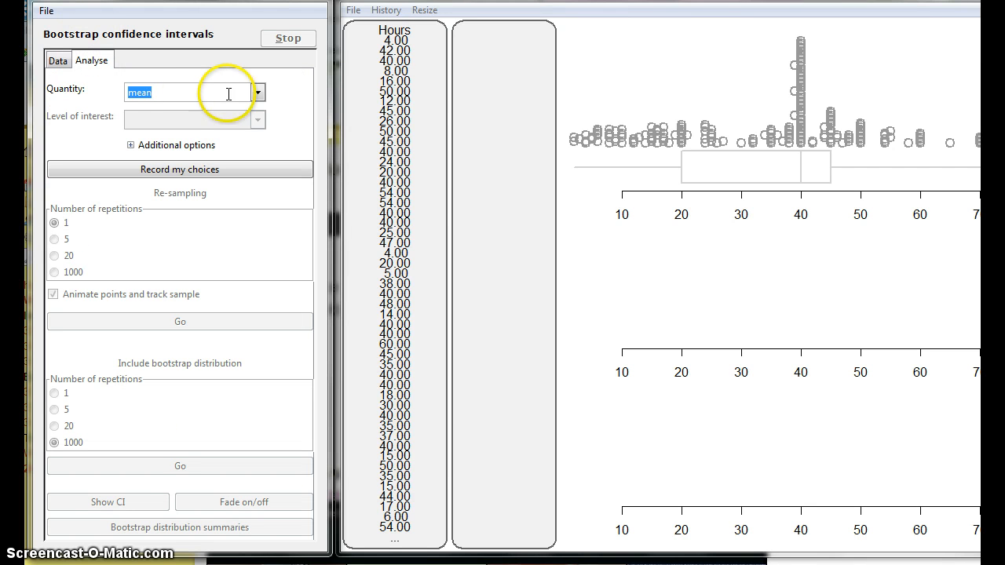
click(258, 91)
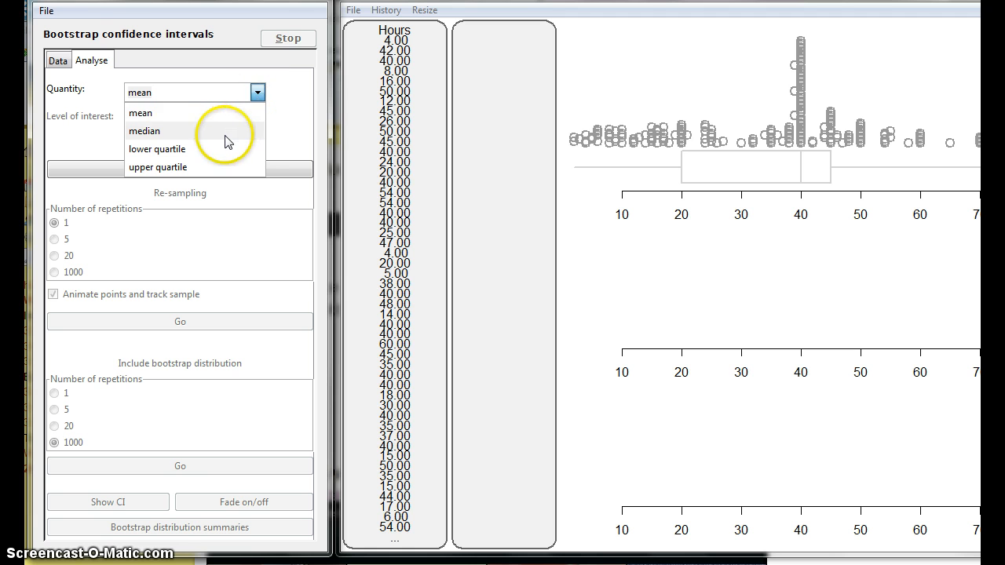
click(144, 130)
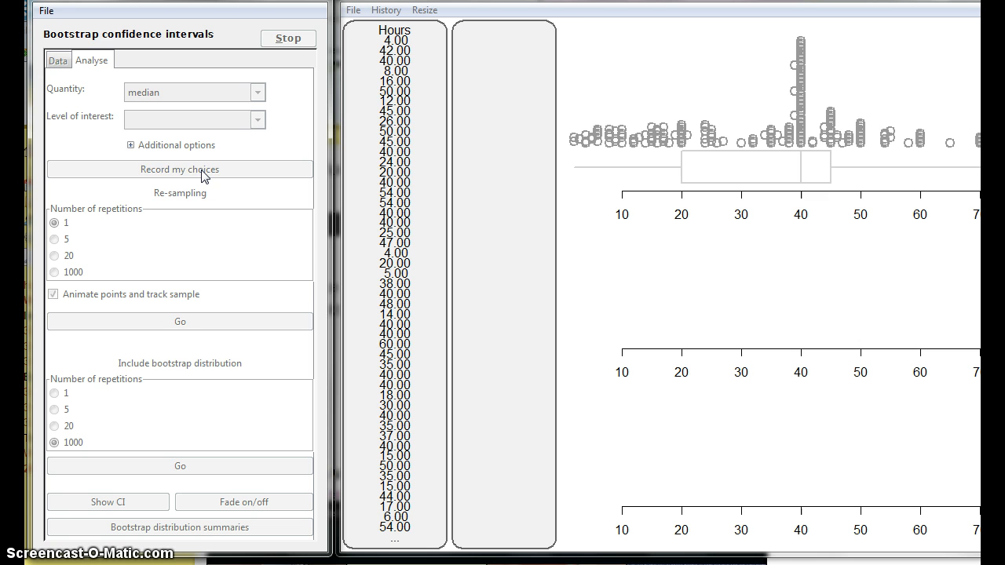
click(179, 170)
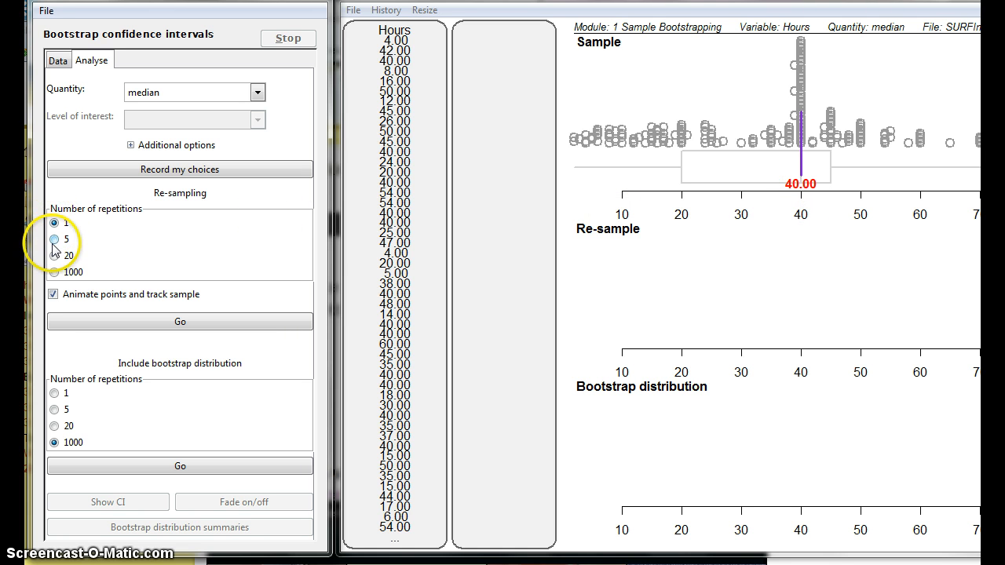
Step: Run 5 re-samples of the Hours median, then switch to 1000 repetitions and run them
click(54, 239)
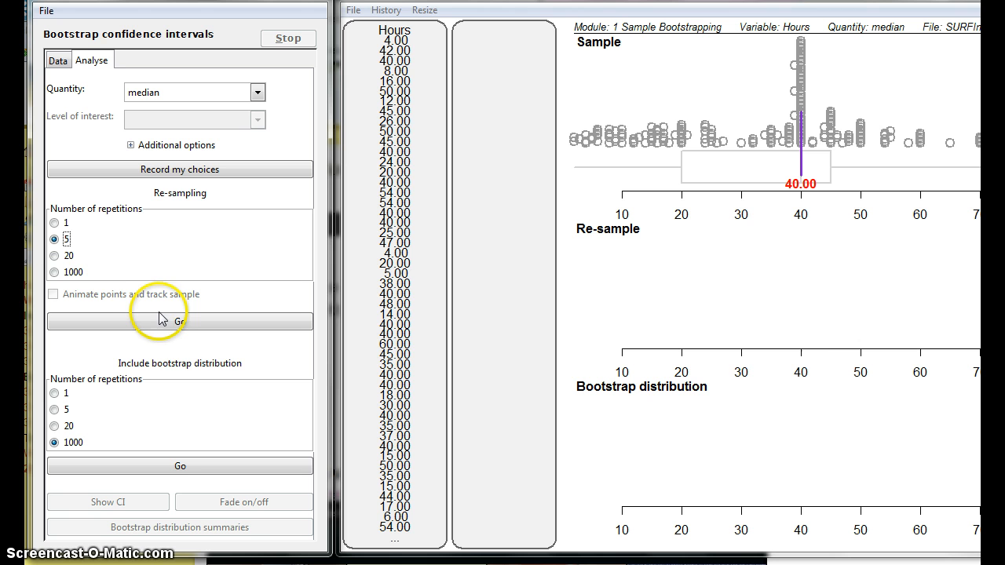
click(179, 322)
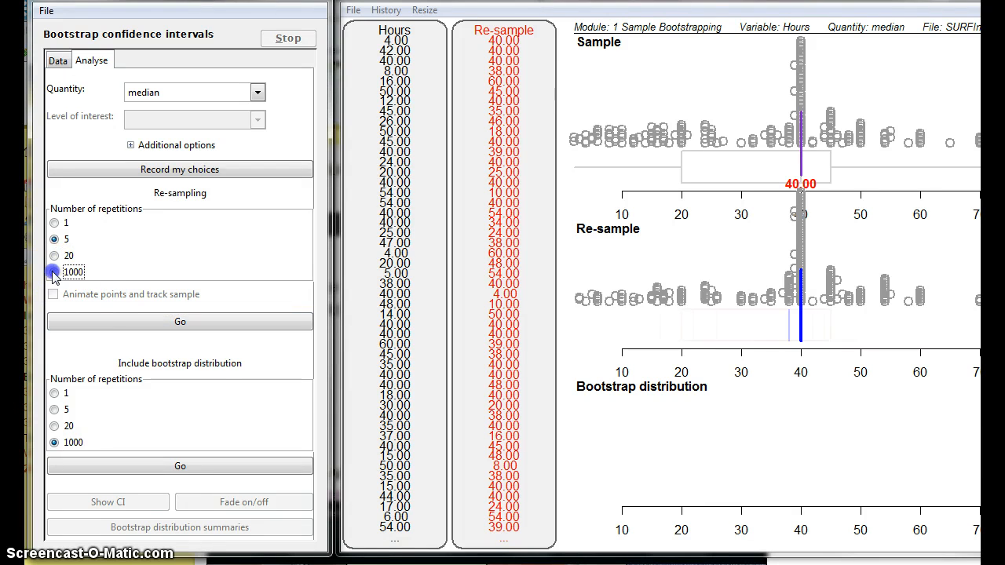
click(179, 320)
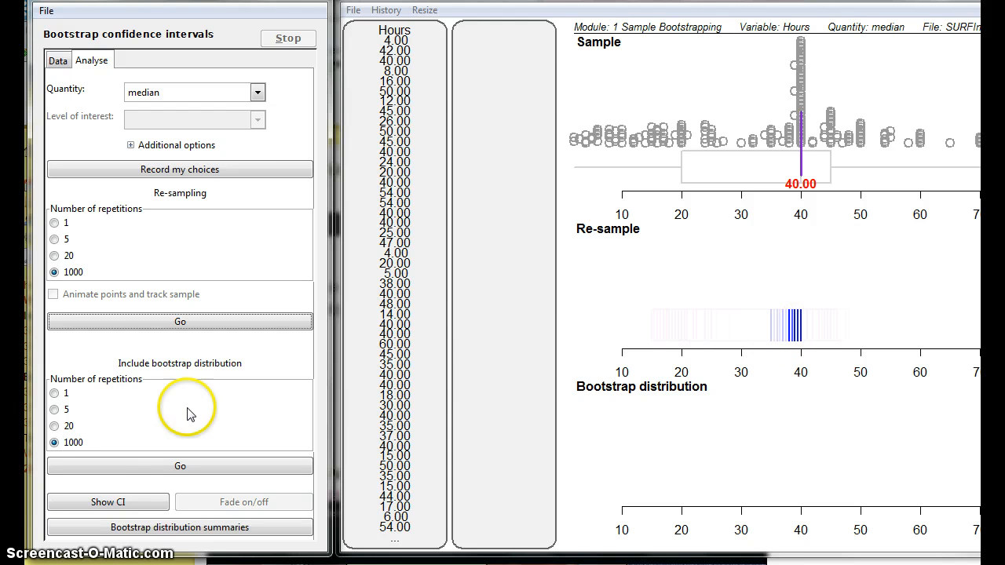
Step: Generate 1000 bootstrap medians of Hours and show the 38.00–40.00 confidence interval
click(179, 465)
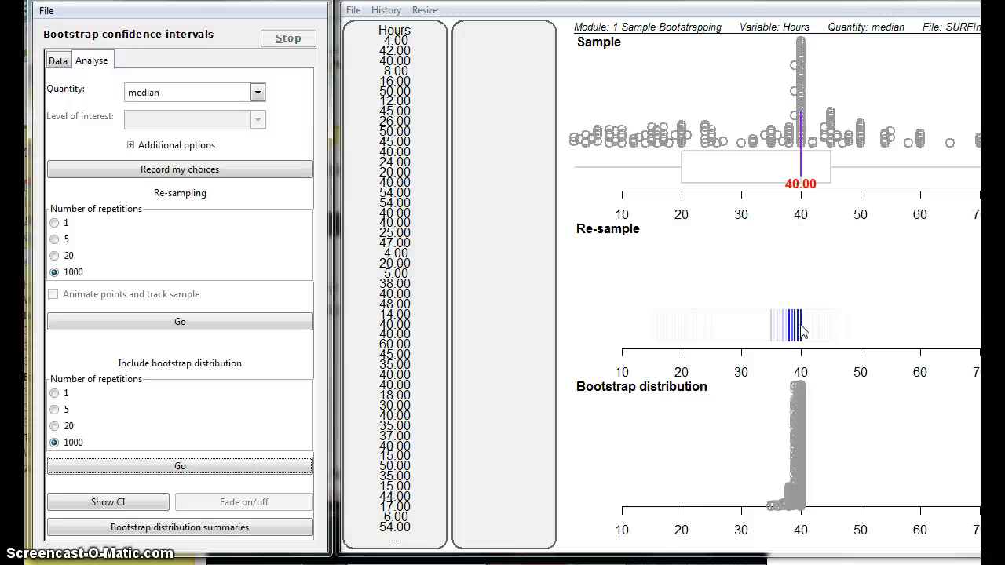
click(107, 502)
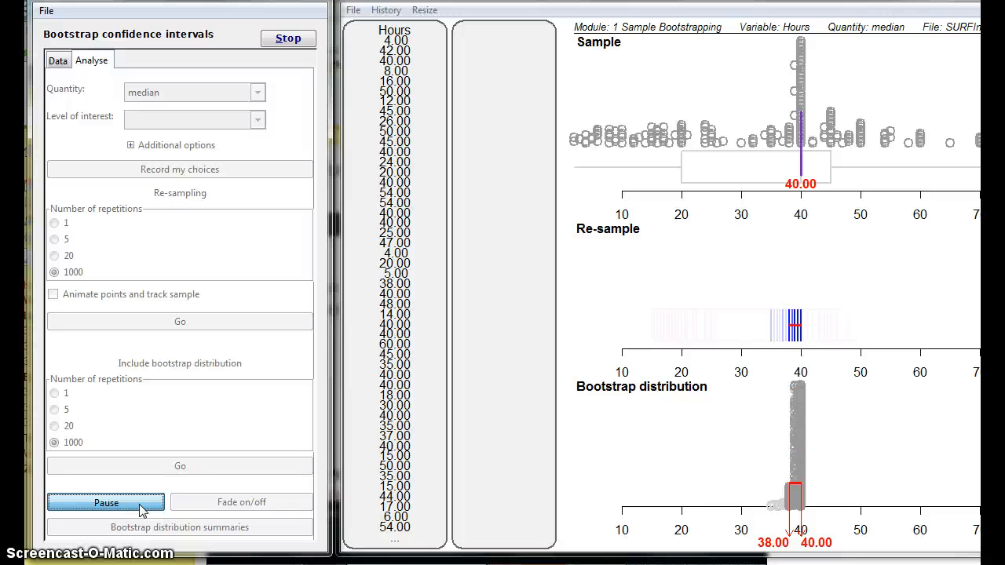
click(107, 502)
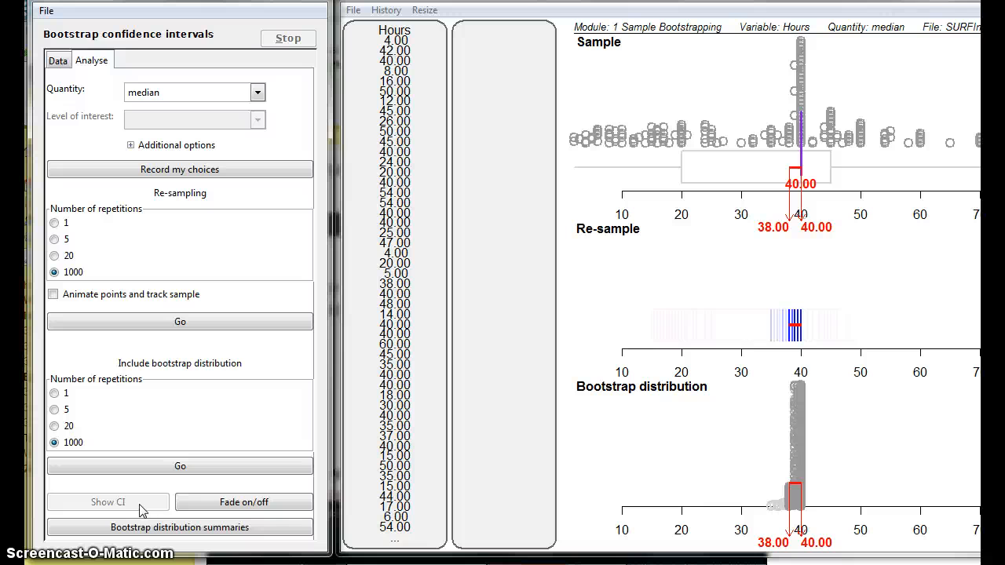
click(179, 528)
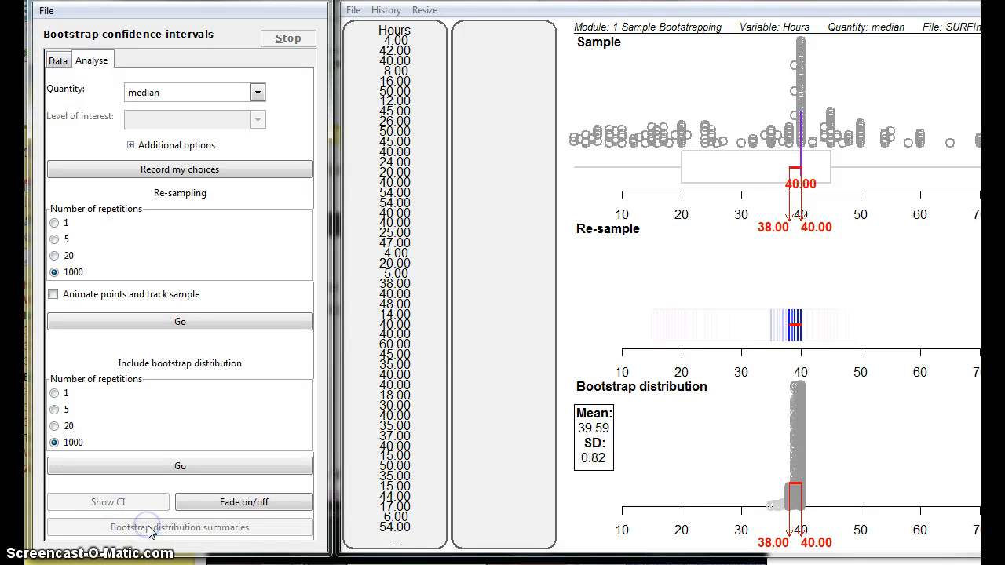
mouse_move(578, 479)
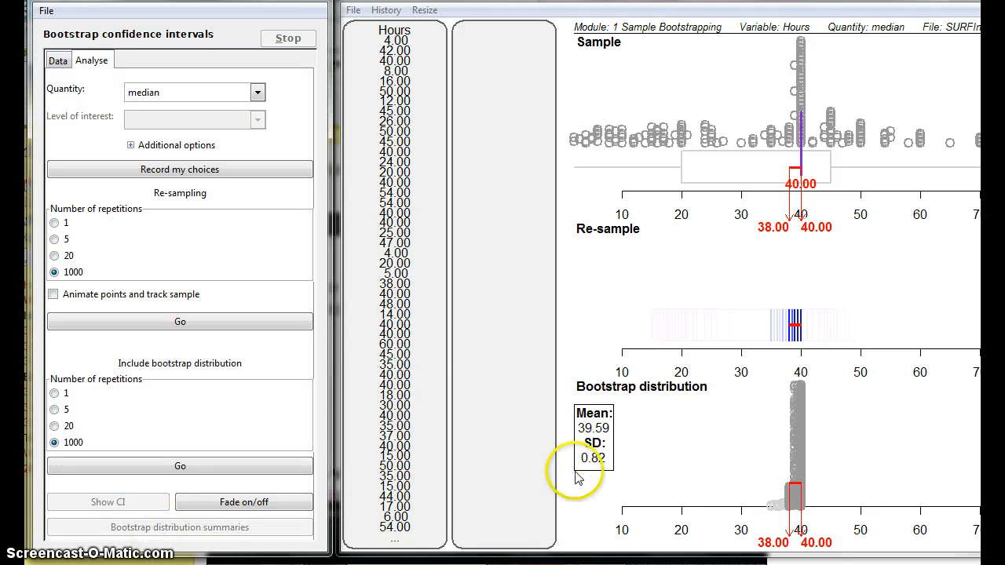
mouse_move(558, 452)
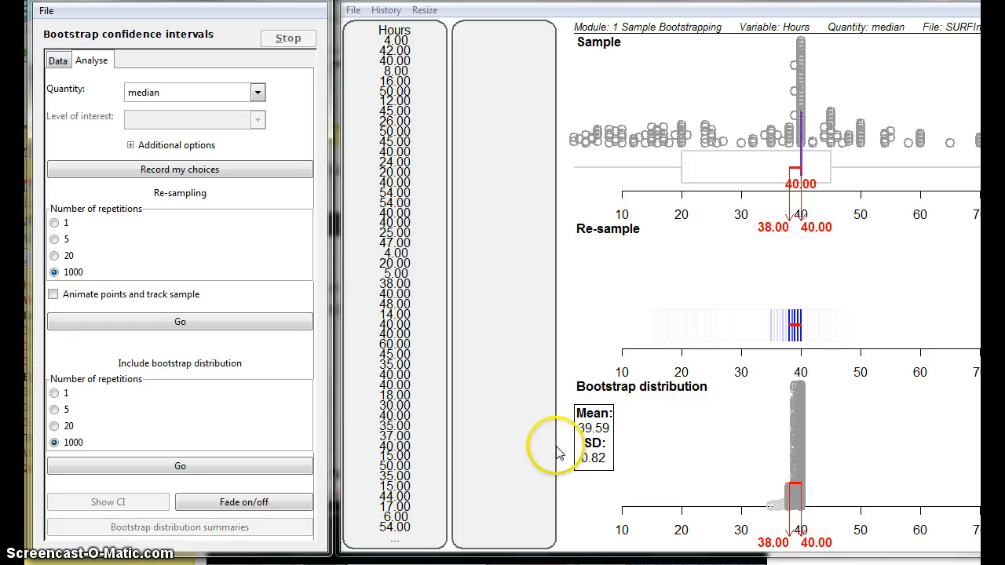
mouse_move(612, 436)
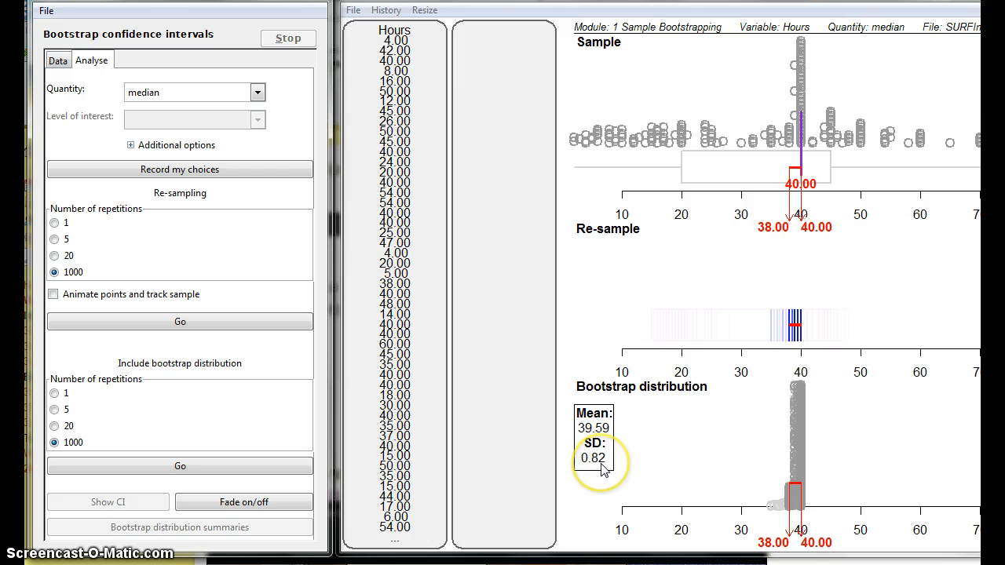
mouse_move(860, 505)
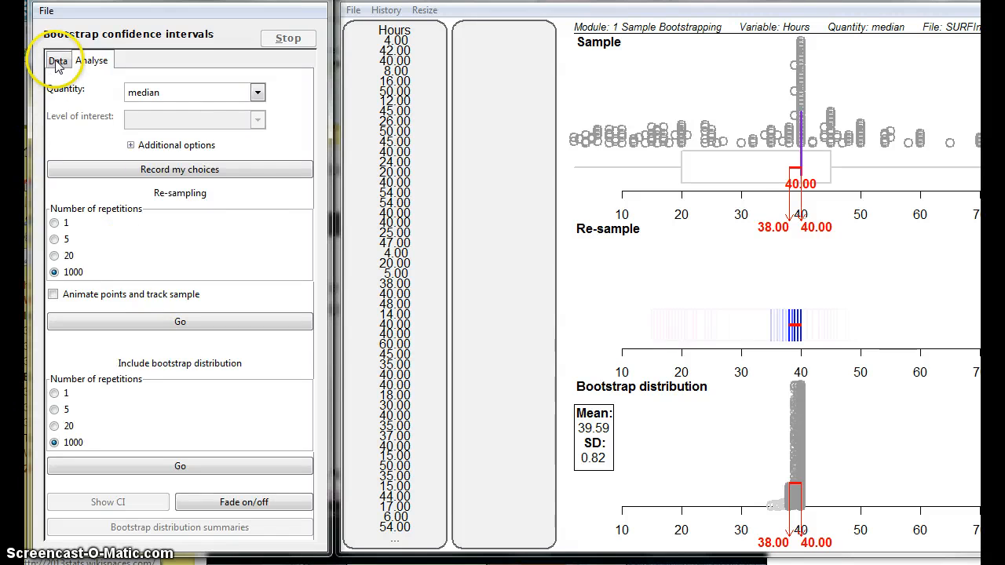
Step: With Hours and Gender as variables, choose median as the quantity and record the choices
click(56, 59)
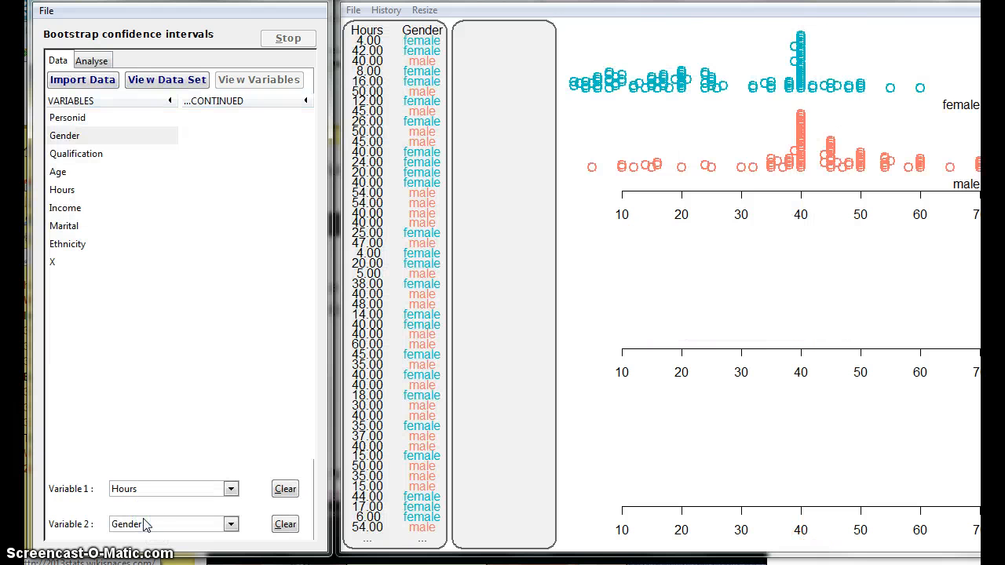
click(91, 59)
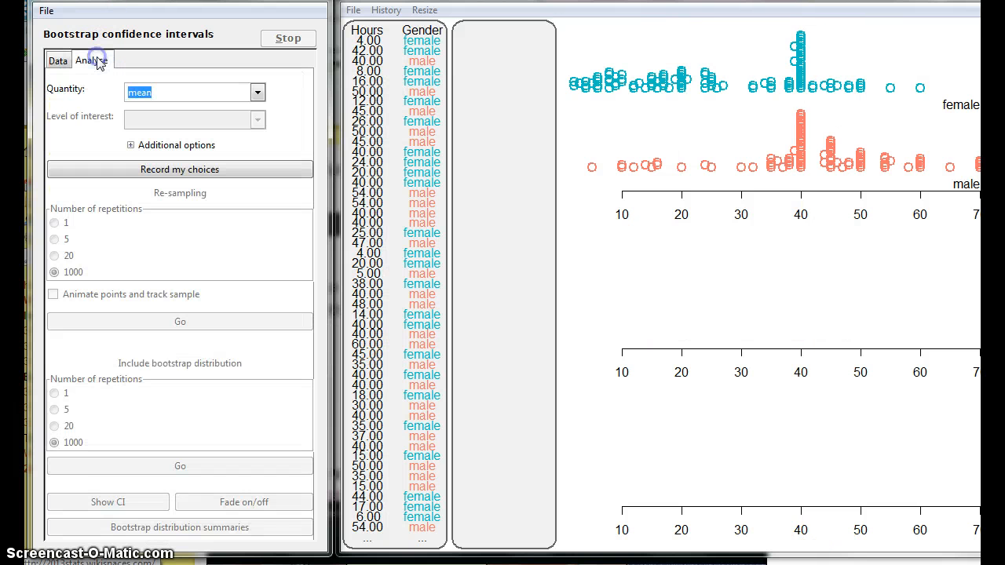
mouse_move(126, 173)
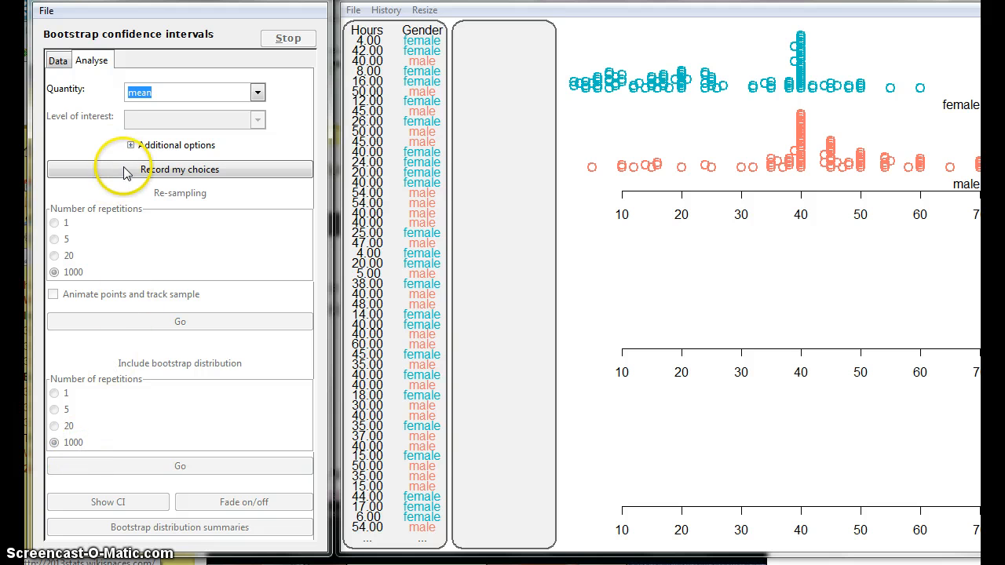
click(257, 91)
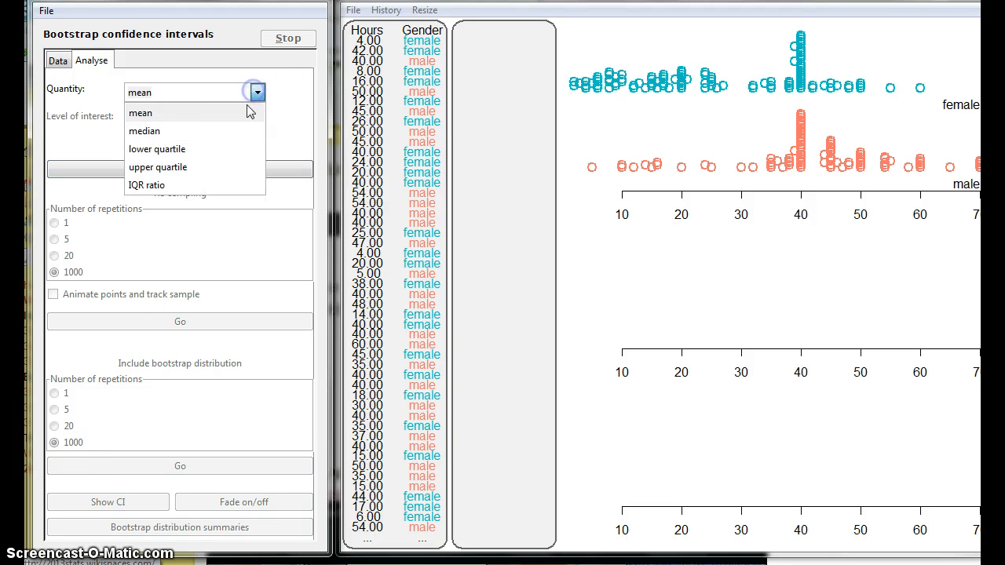
click(145, 131)
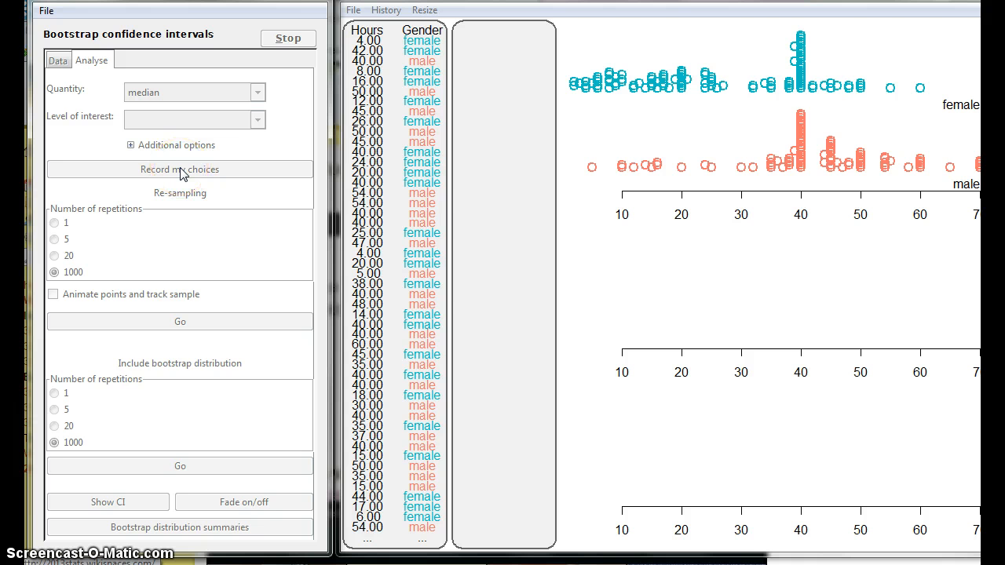
click(179, 170)
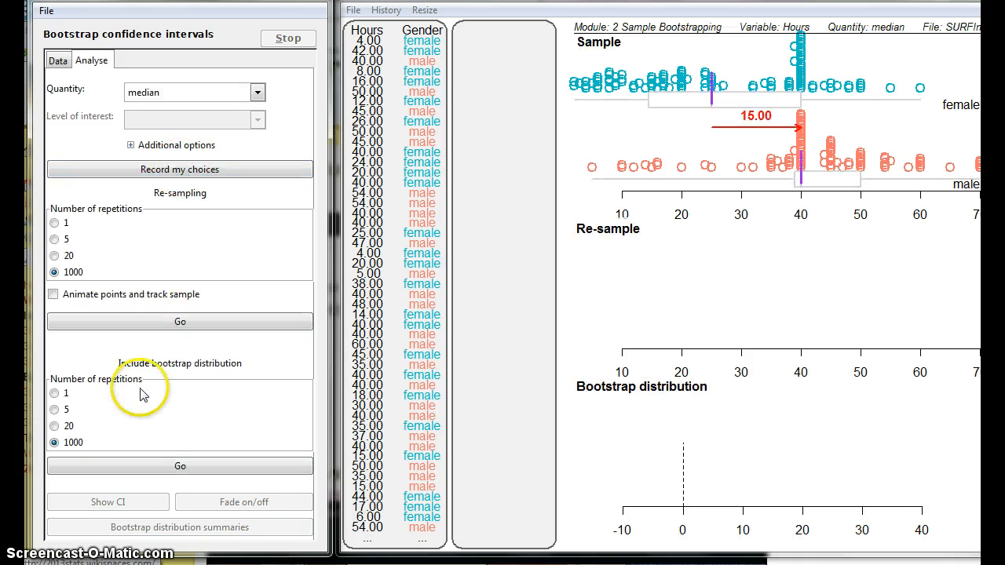
Step: Generate 1000 bootstrap median differences and show the 5.00–24.00 confidence interval
click(179, 464)
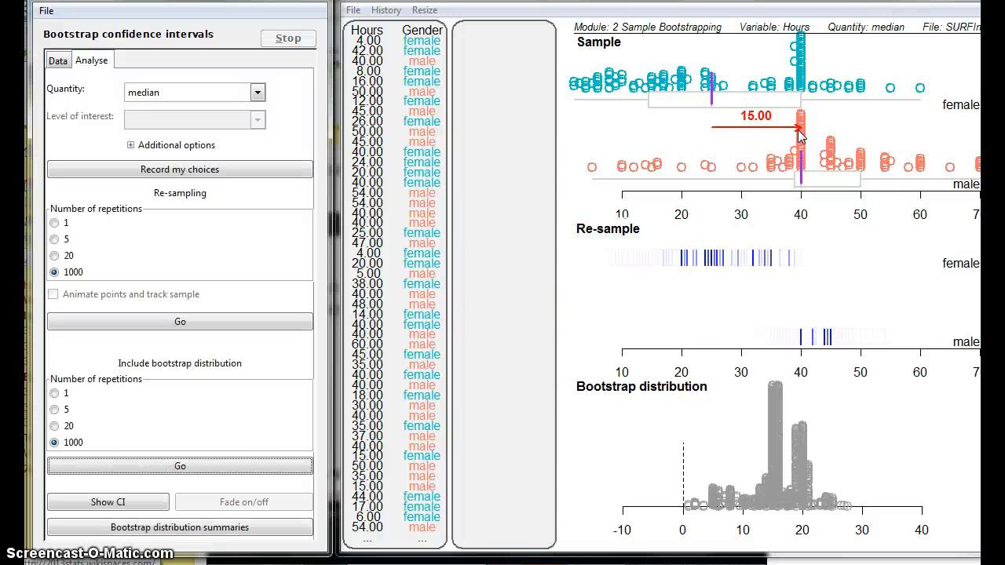
click(107, 502)
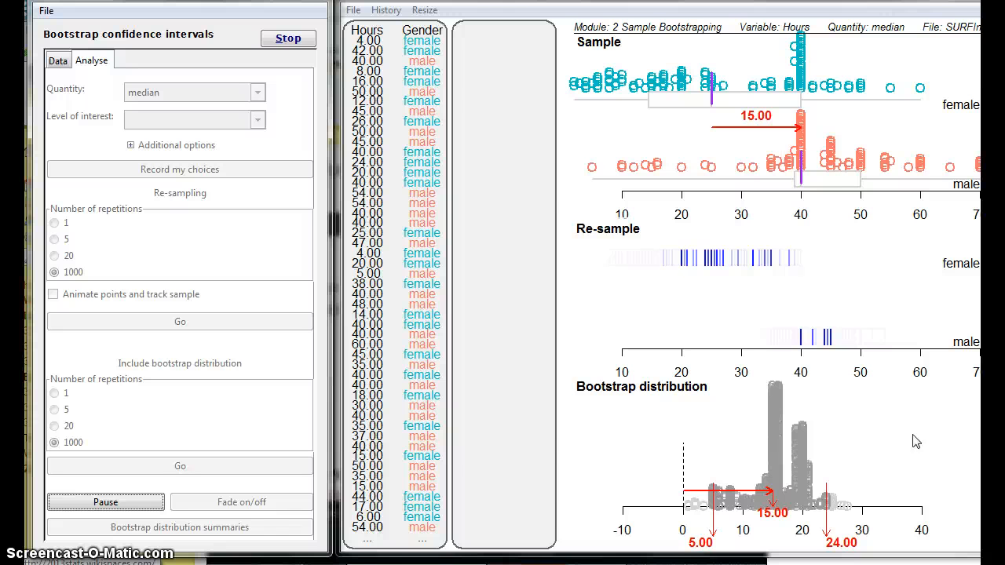
Step: Replay Show CI so the red 5.00–24.00 interval bar spans the bootstrap distribution
click(105, 503)
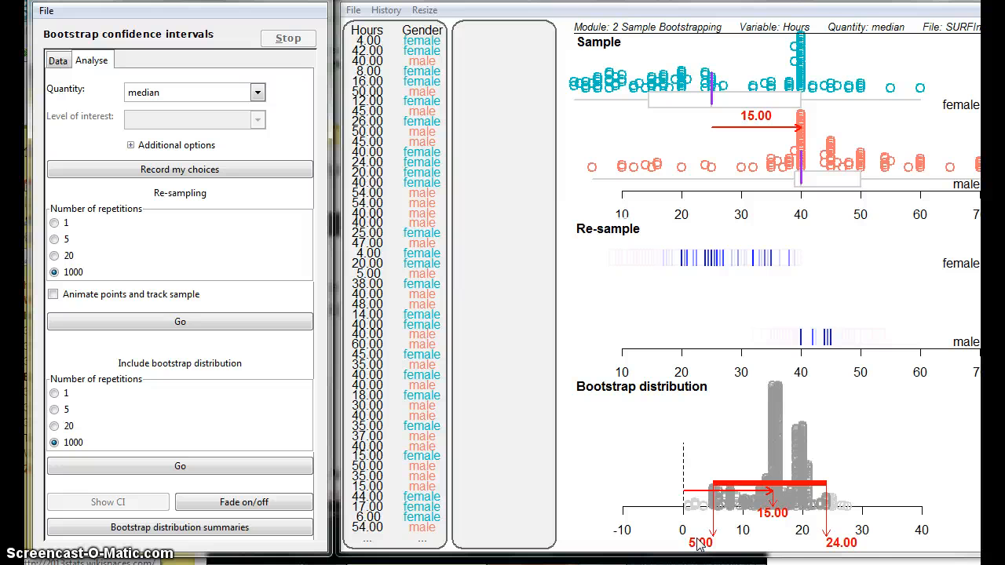
mouse_move(719, 550)
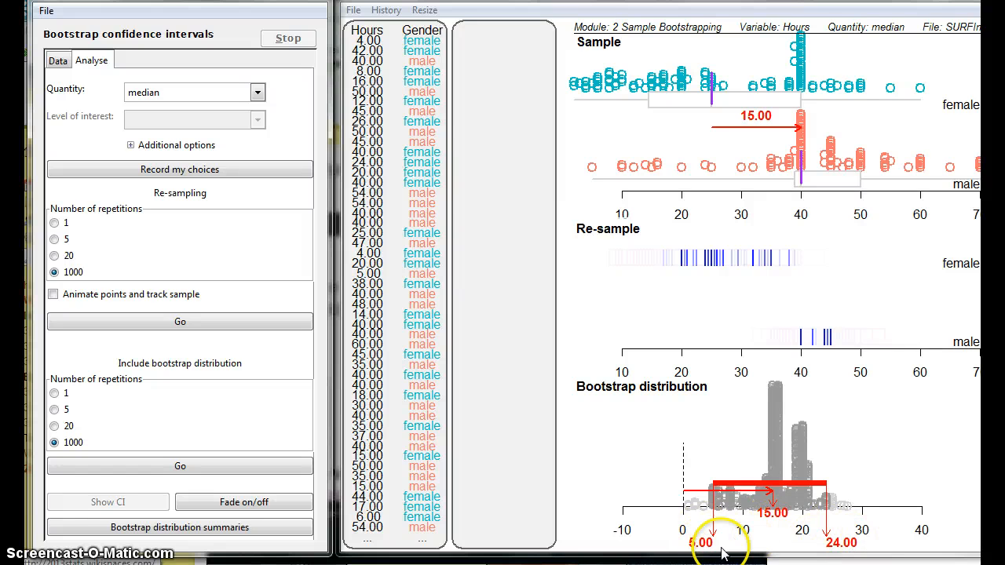
mouse_move(882, 547)
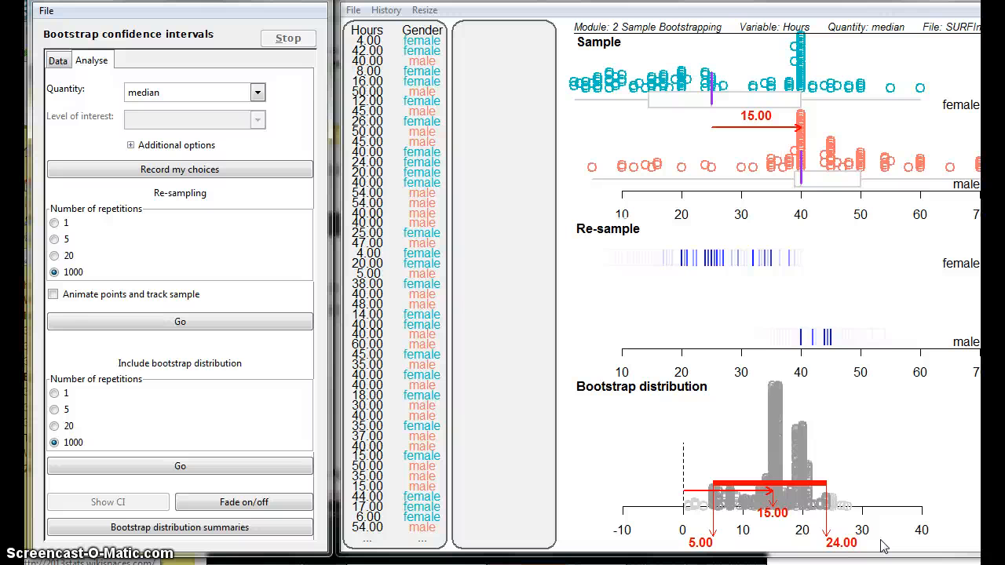
mouse_move(584, 483)
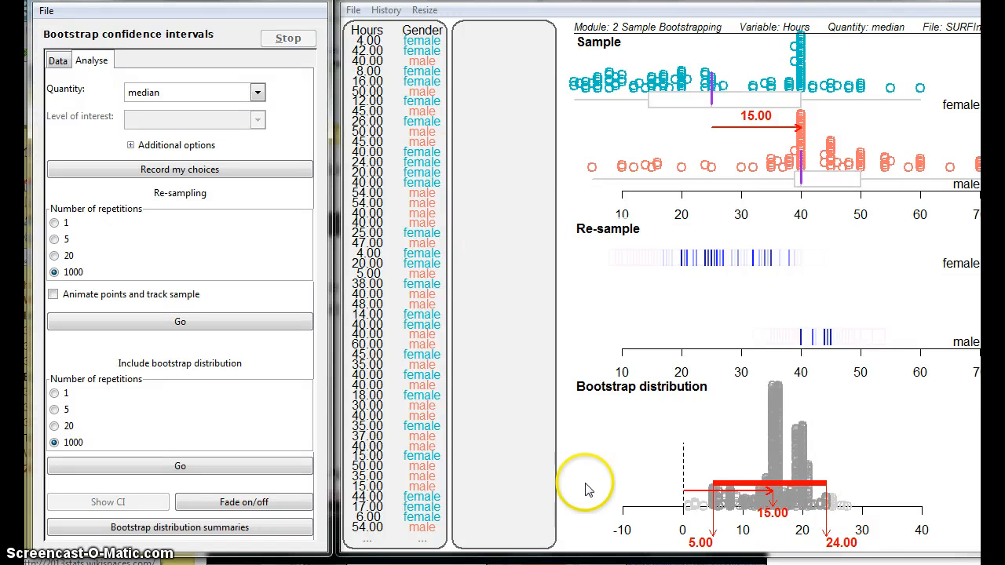
mouse_move(816, 129)
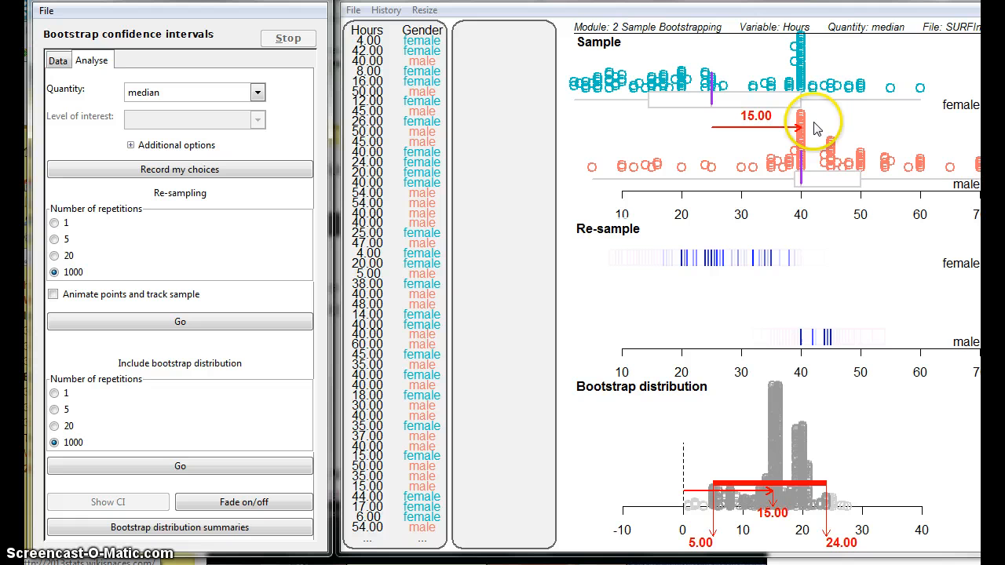
mouse_move(823, 129)
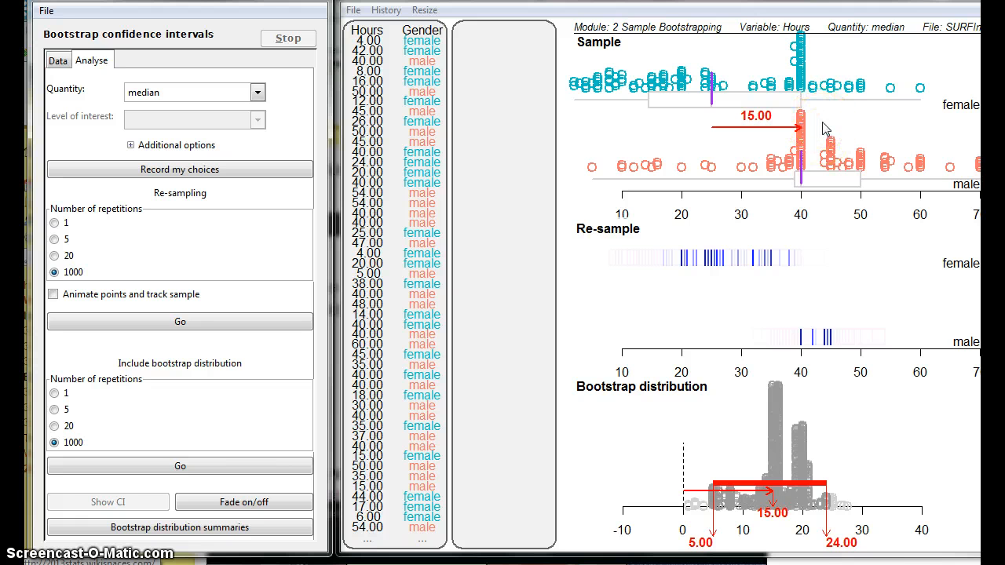